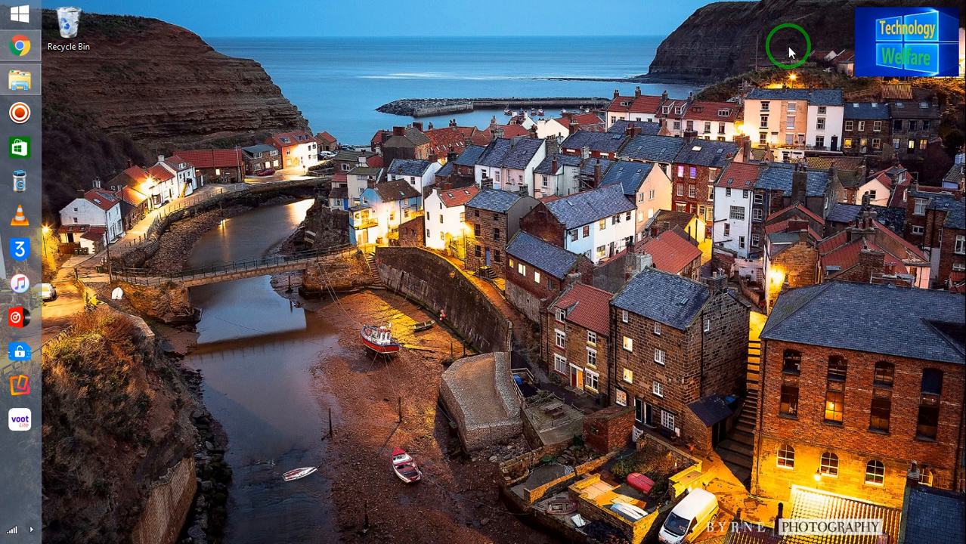
mouse_move(623, 12)
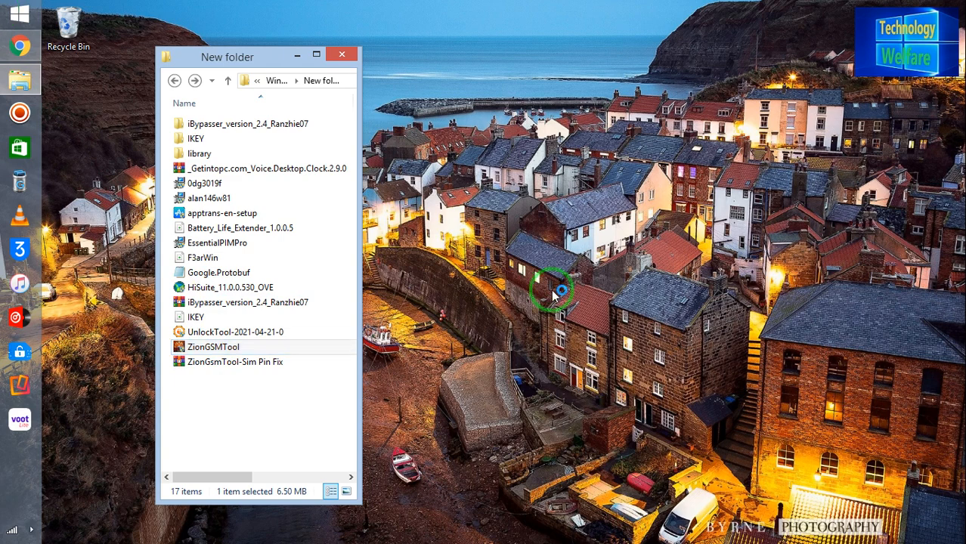
Step: Launch ZionGSMTool from the New folder in File Explorer
double_click(213, 346)
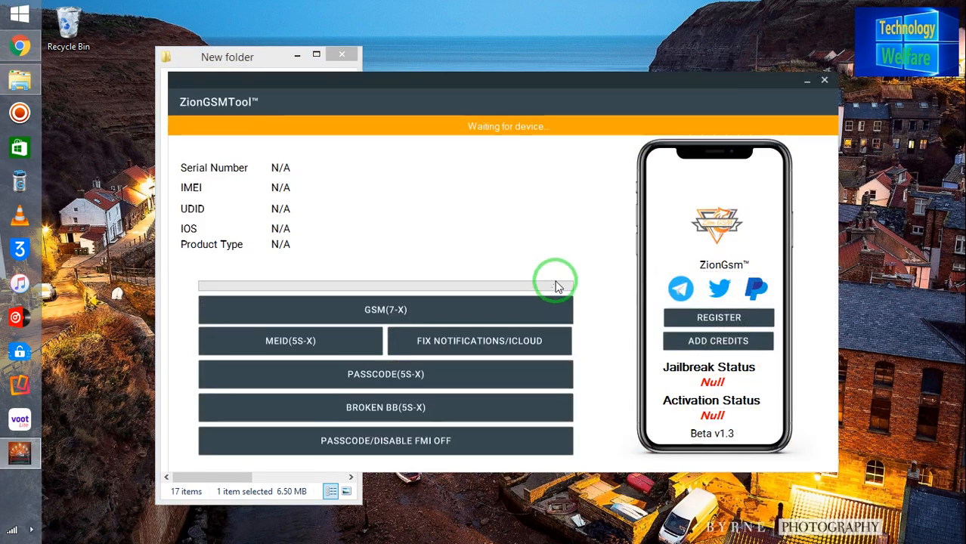
mouse_move(524, 250)
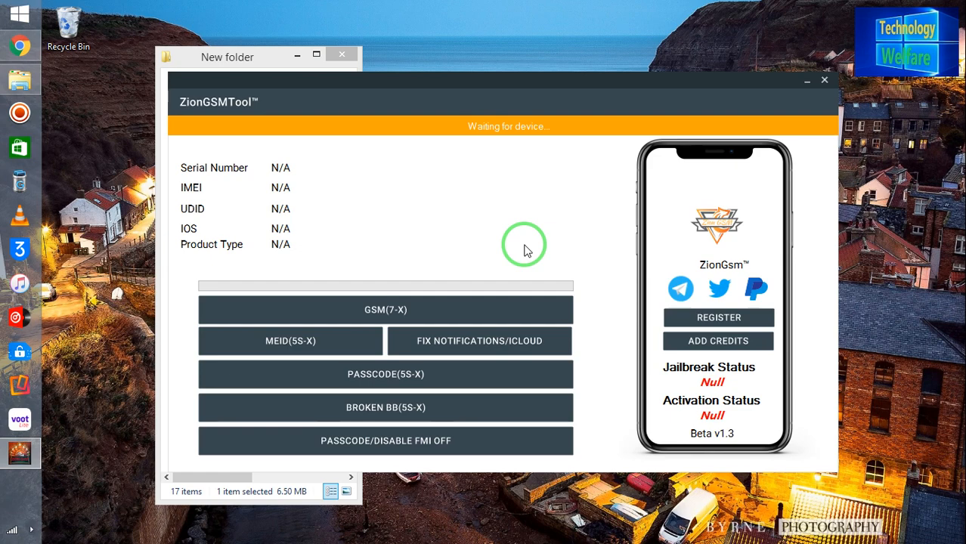
mouse_move(382, 321)
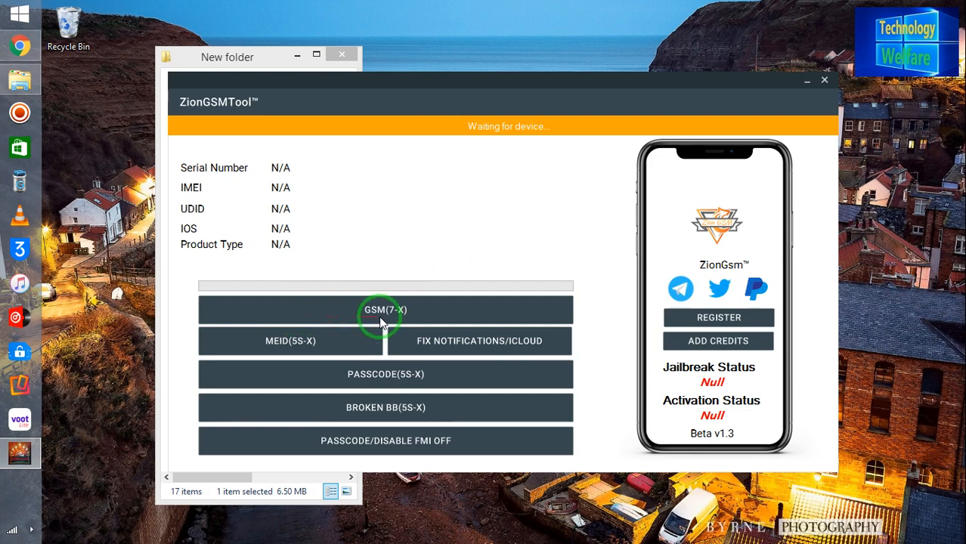
mouse_move(342, 350)
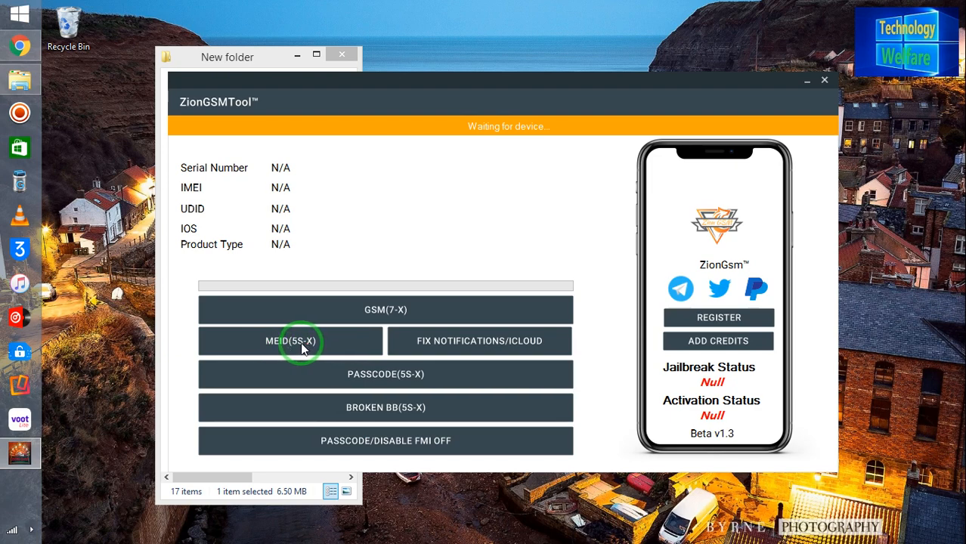
mouse_move(347, 346)
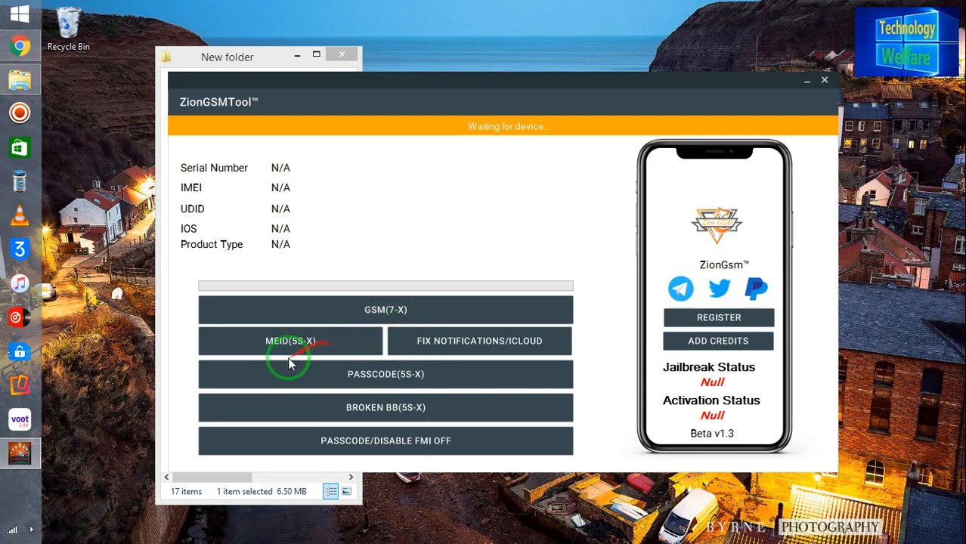
mouse_move(338, 348)
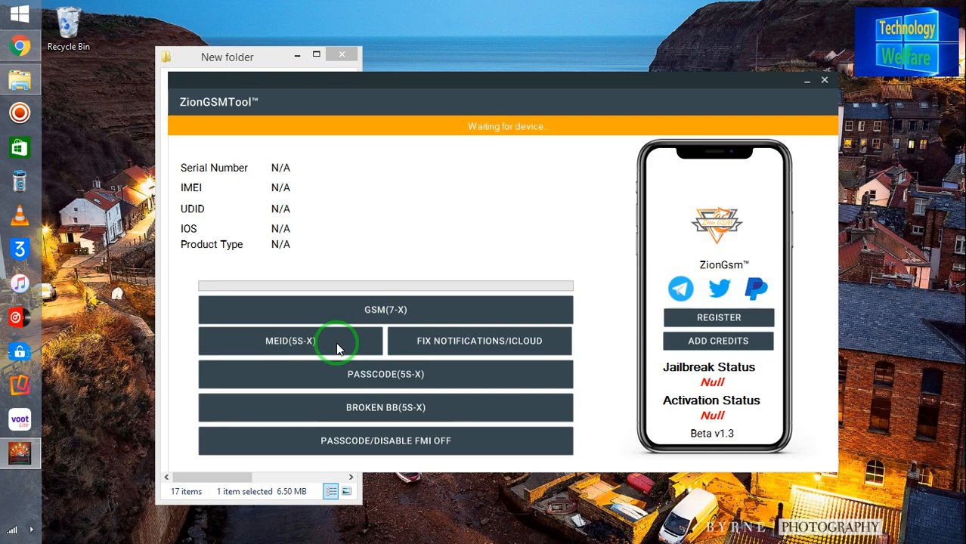
mouse_move(385, 374)
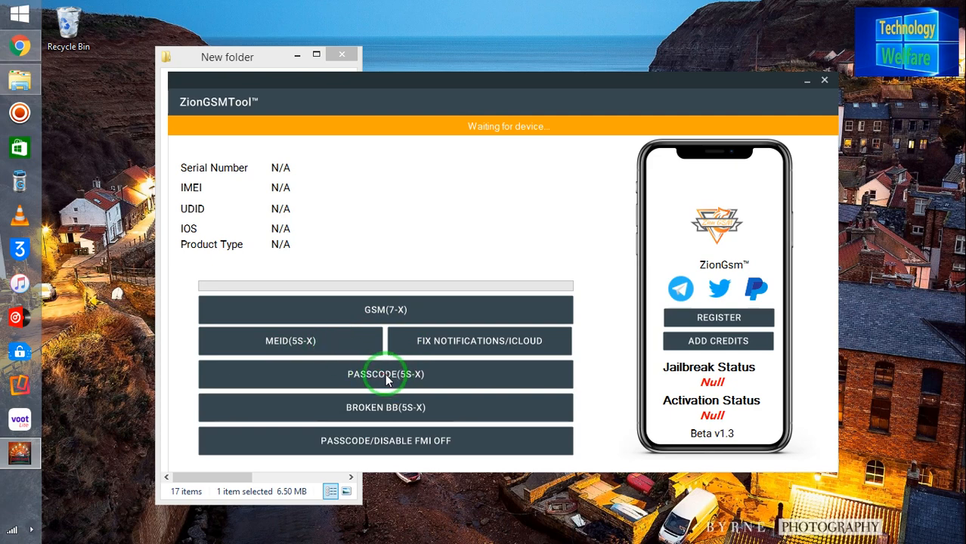
mouse_move(447, 381)
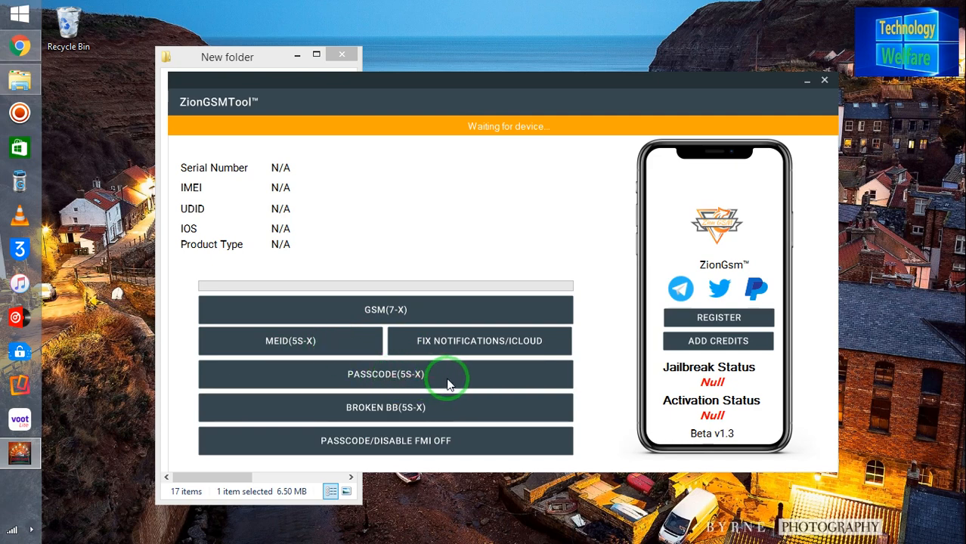
mouse_move(381, 414)
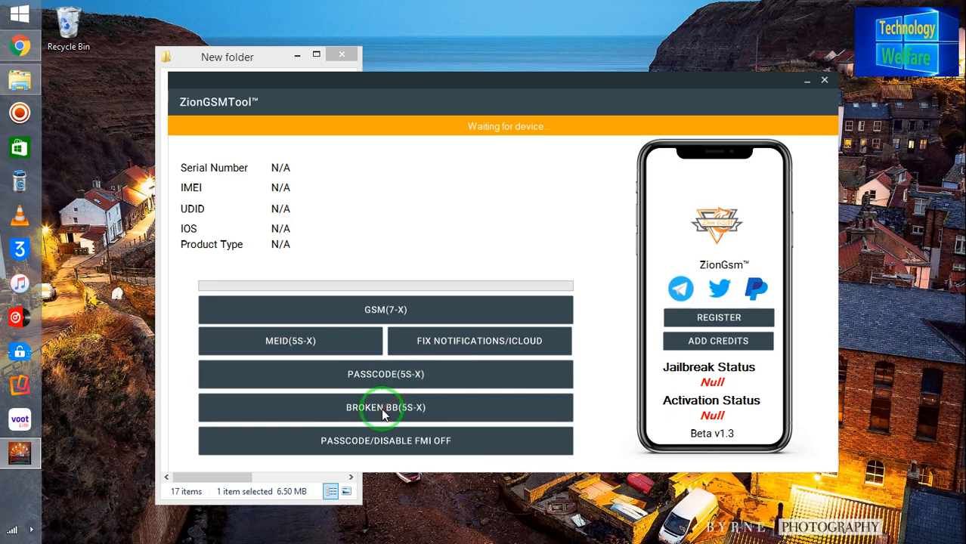
mouse_move(359, 452)
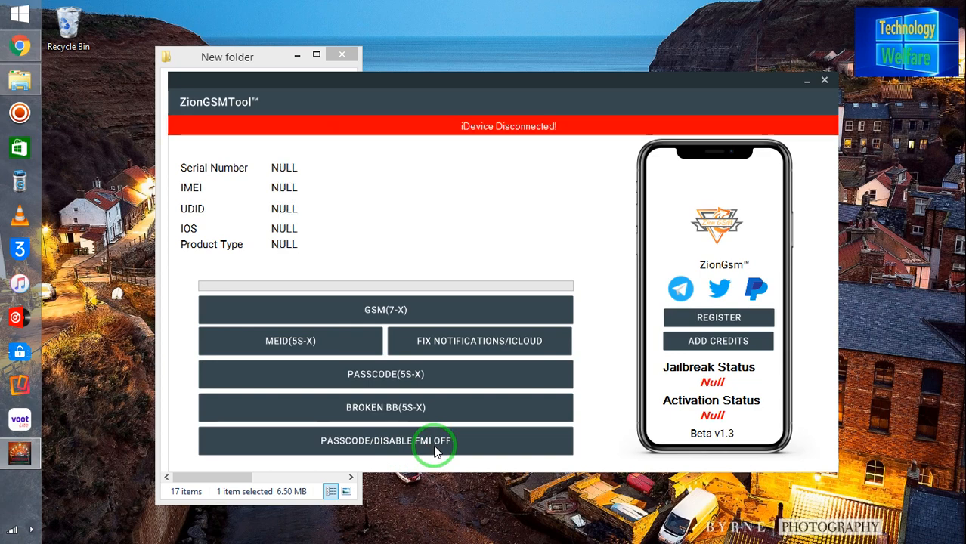
Step: Start the Passcode/FMI Off routine, then close the Media Player welcome and device-trust prompts
left_click(385, 440)
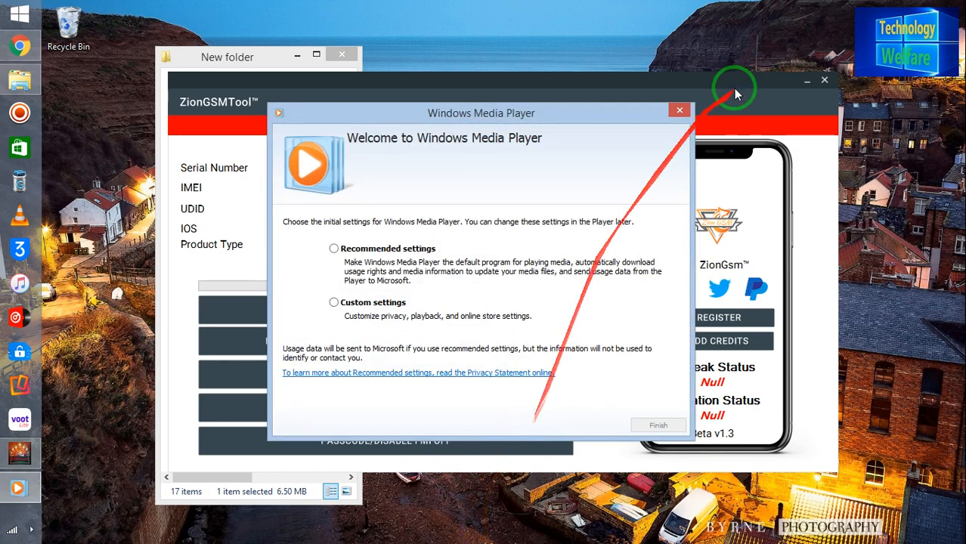
left_click(679, 110)
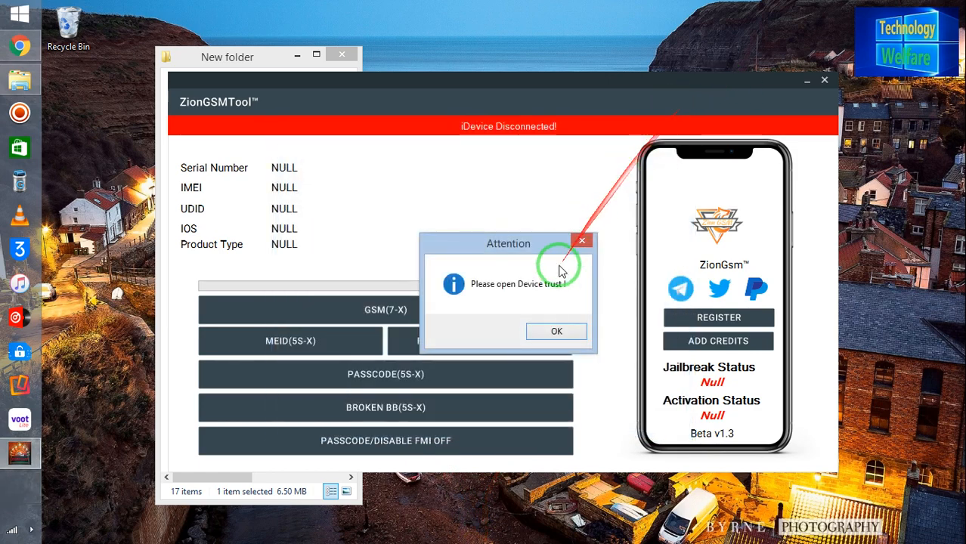
left_click(556, 331)
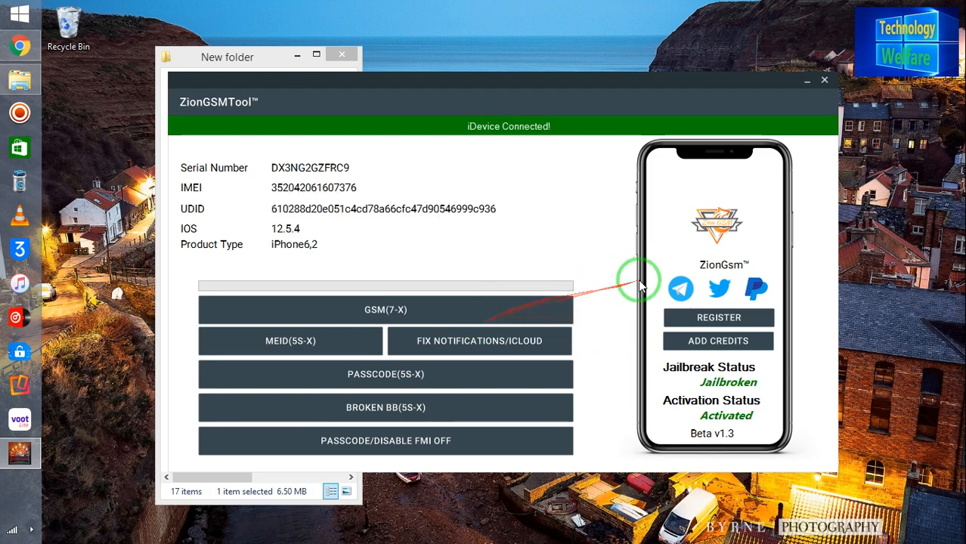
mouse_move(577, 142)
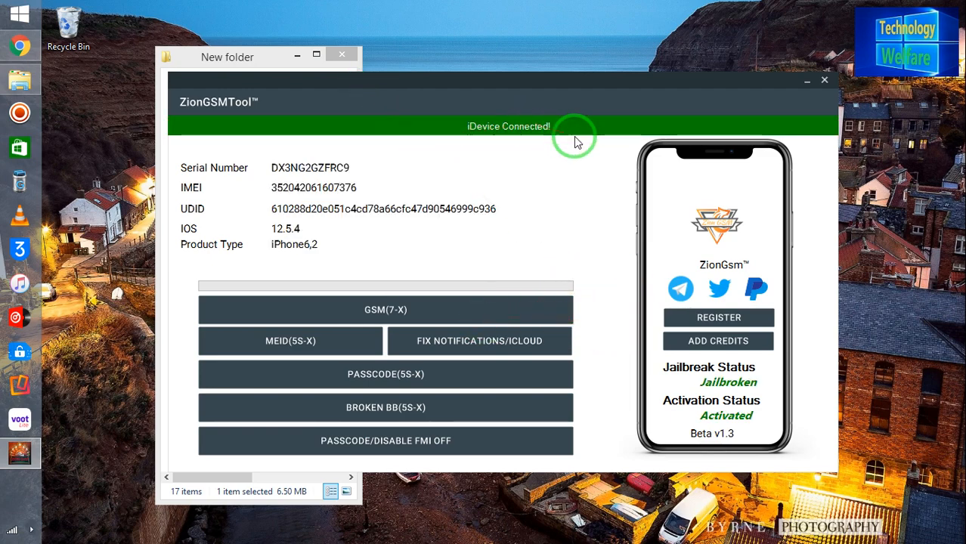
mouse_move(318, 181)
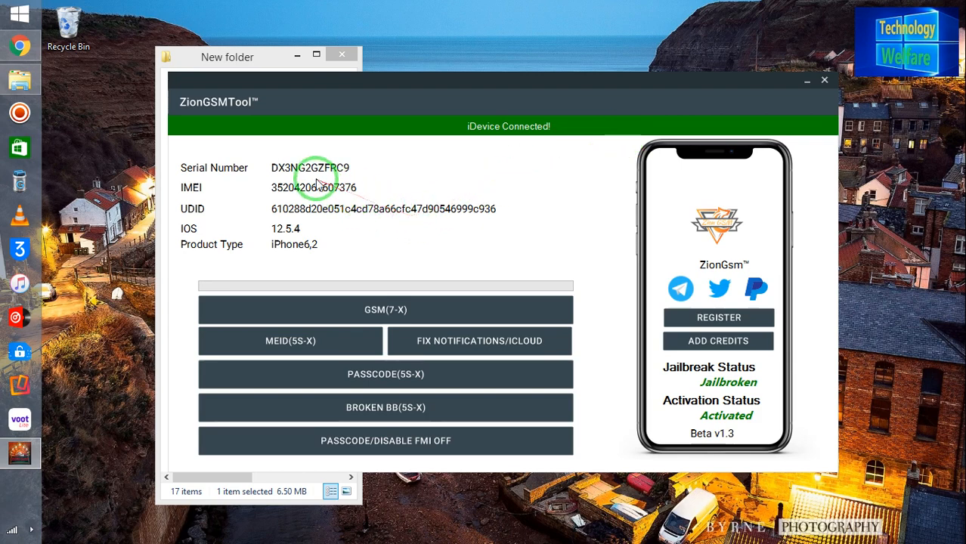
mouse_move(191, 194)
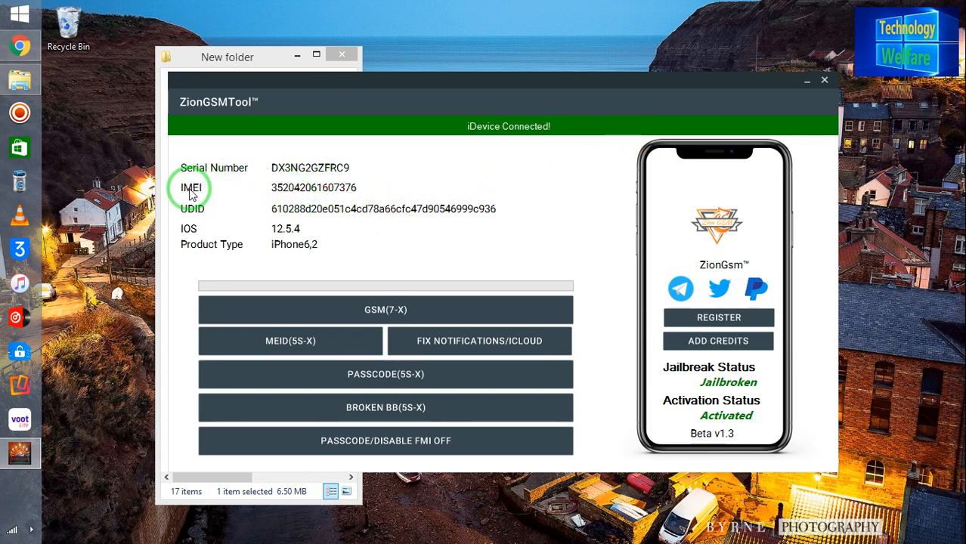
mouse_move(383, 264)
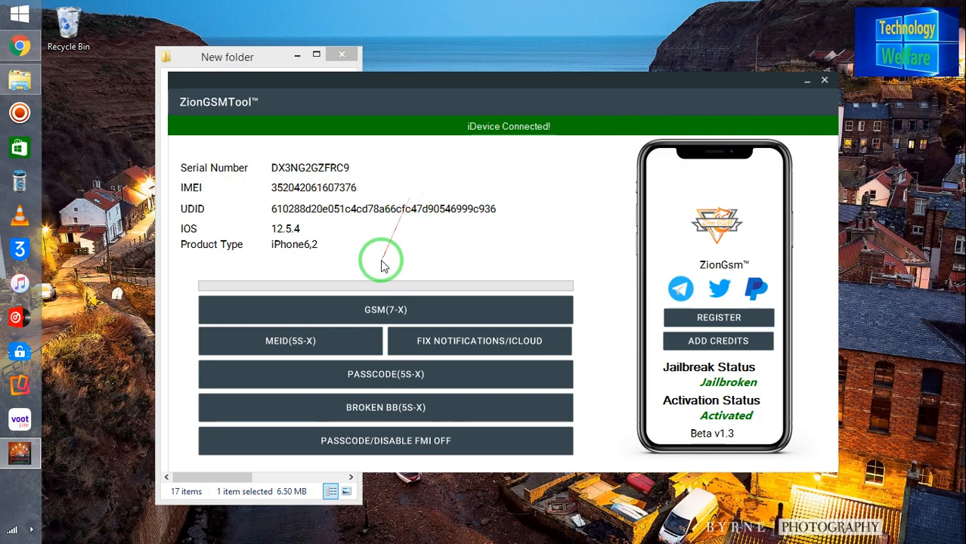
mouse_move(384, 312)
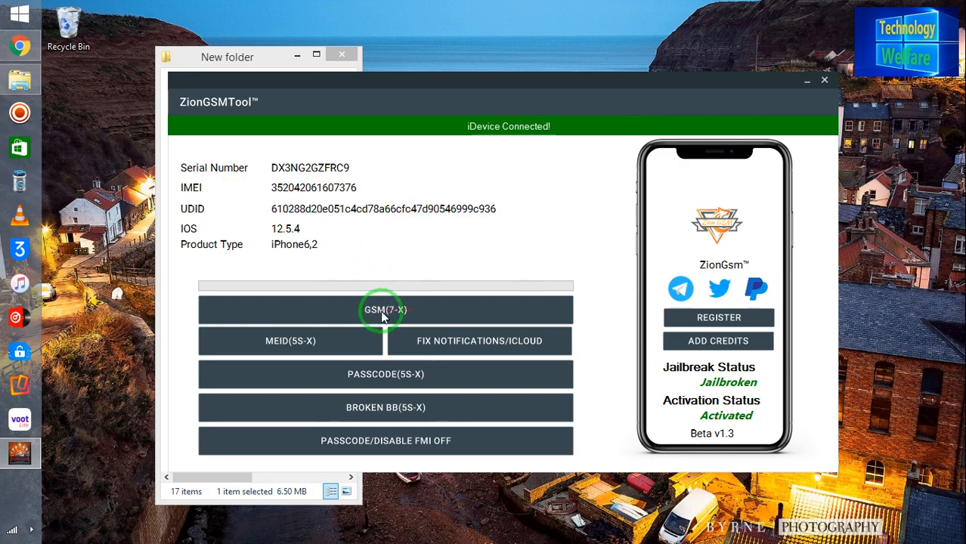
mouse_move(344, 336)
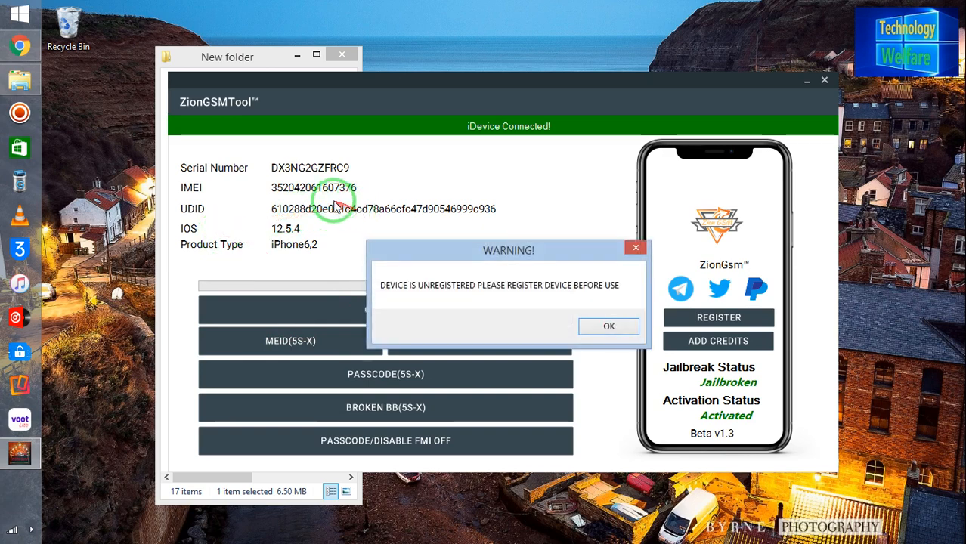
mouse_move(649, 247)
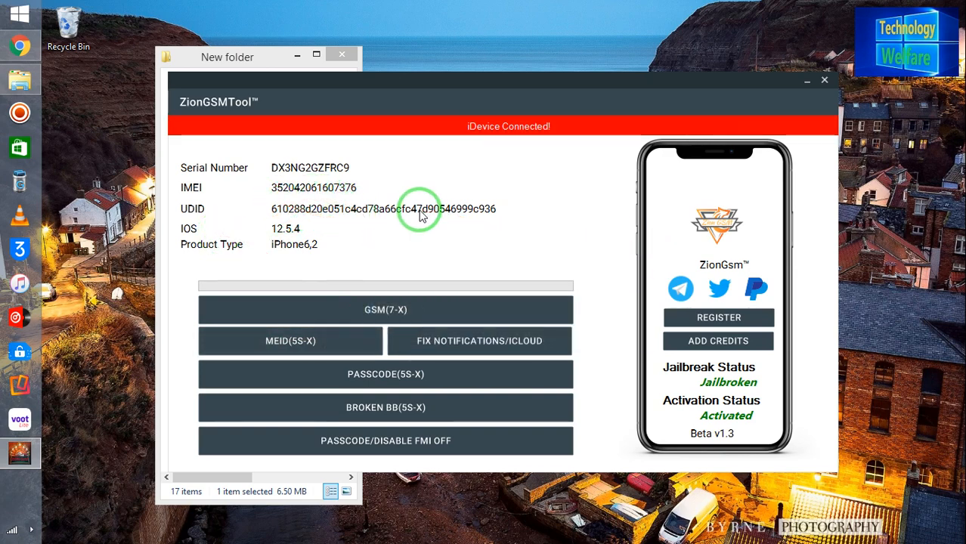
mouse_move(361, 169)
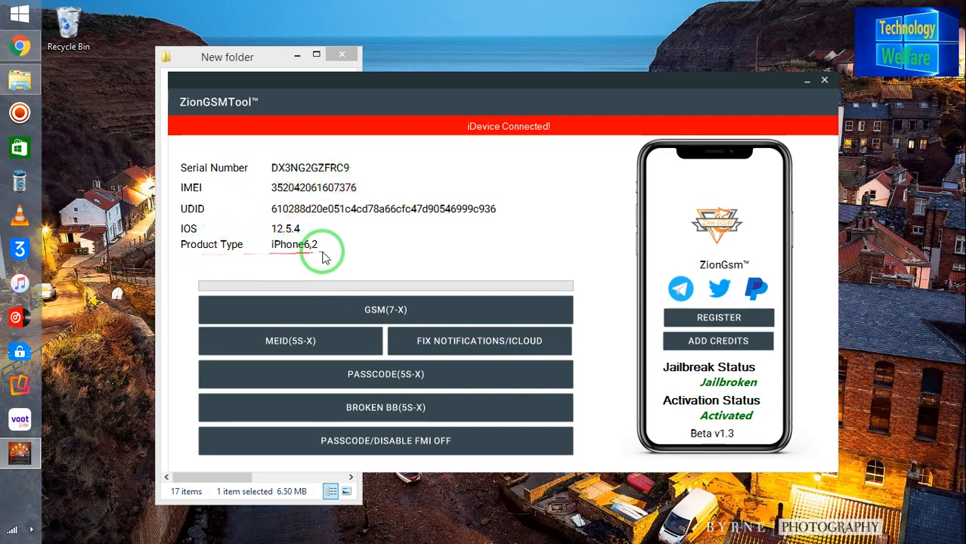
mouse_move(414, 453)
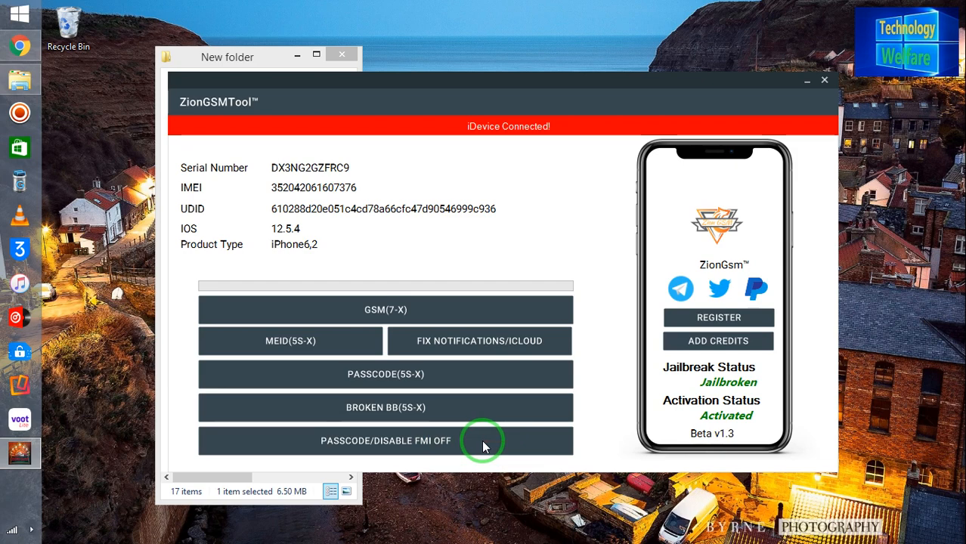
mouse_move(574, 450)
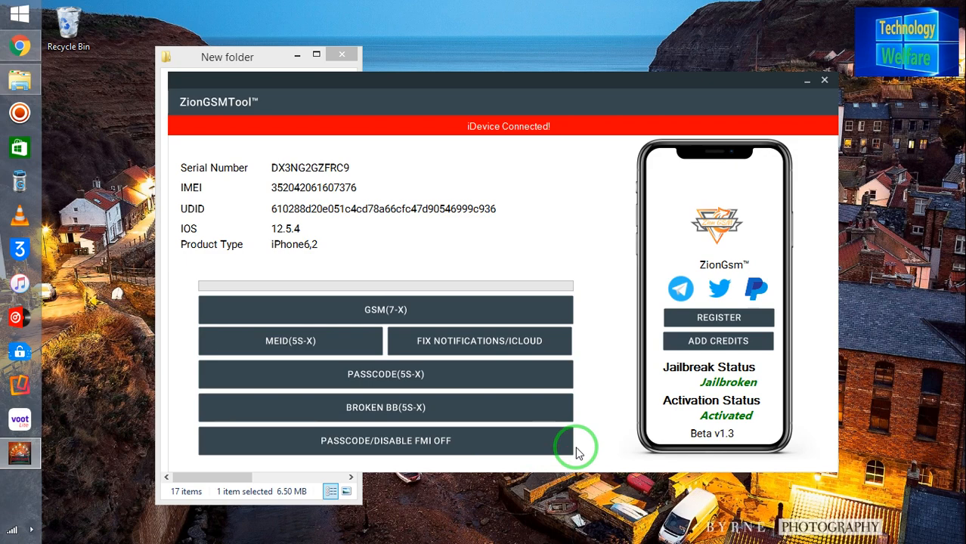
mouse_move(524, 451)
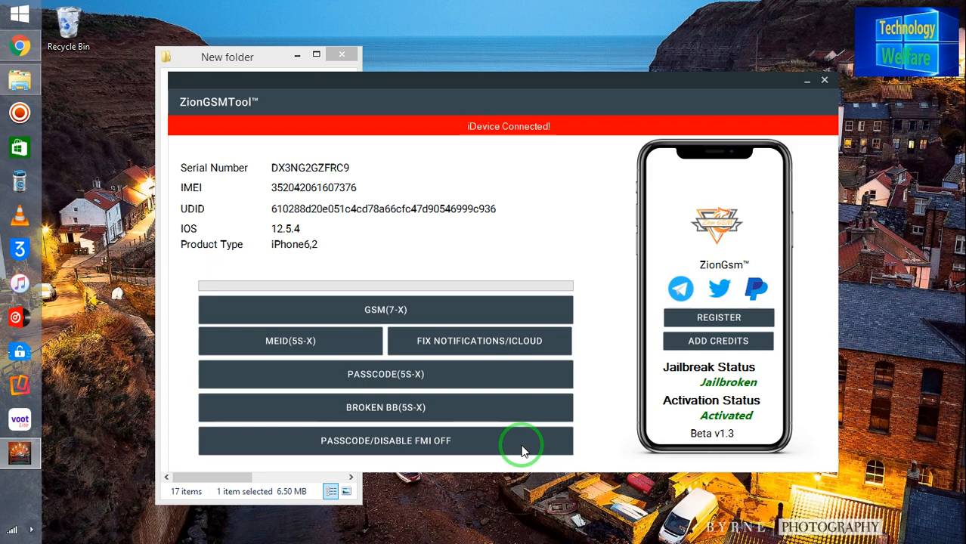
mouse_move(486, 440)
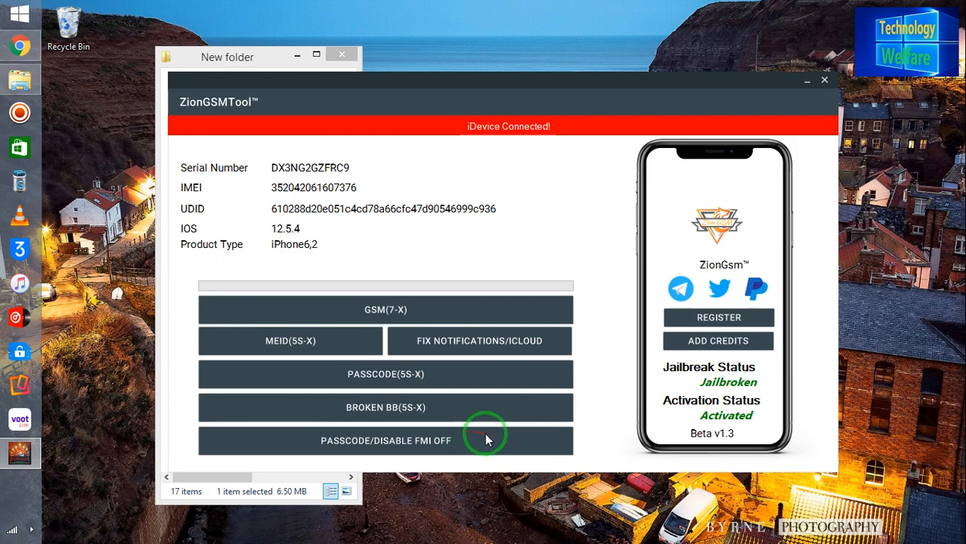